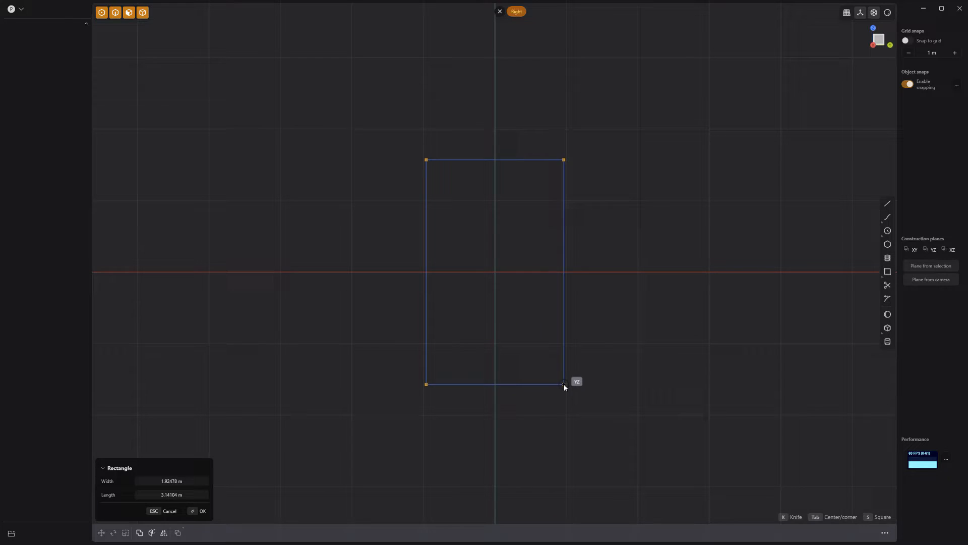
# Step: Draw the upright's rectangle outline, extrude it into a slab, and tilt it
pyautogui.click(201, 511)
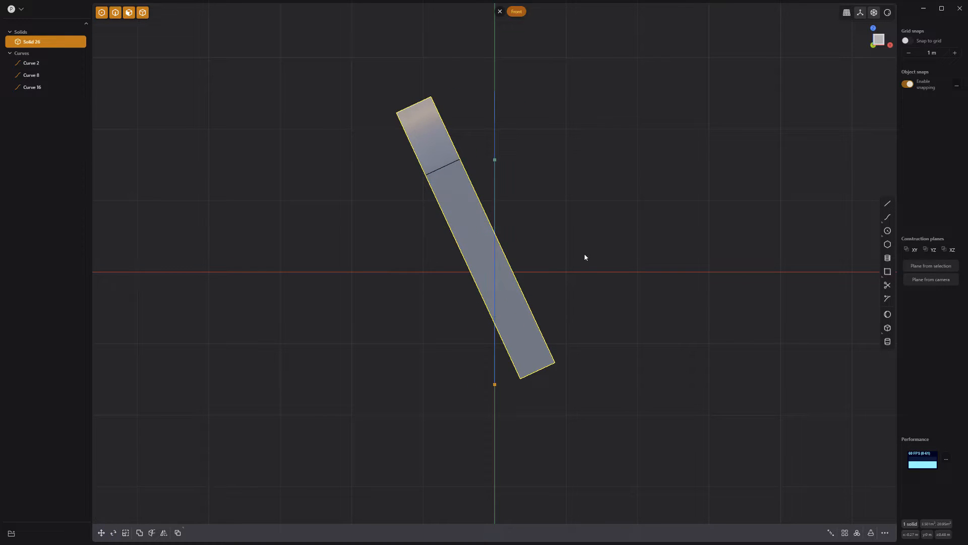
# Step: Round the upright's top end, cut a through-hole, and delete the leftover solid
pyautogui.click(888, 272)
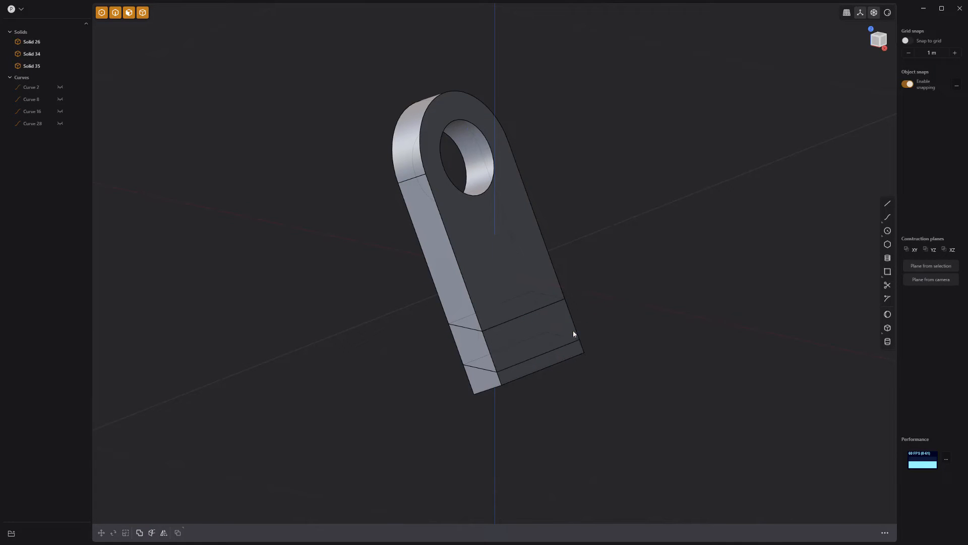
pyautogui.press('x')
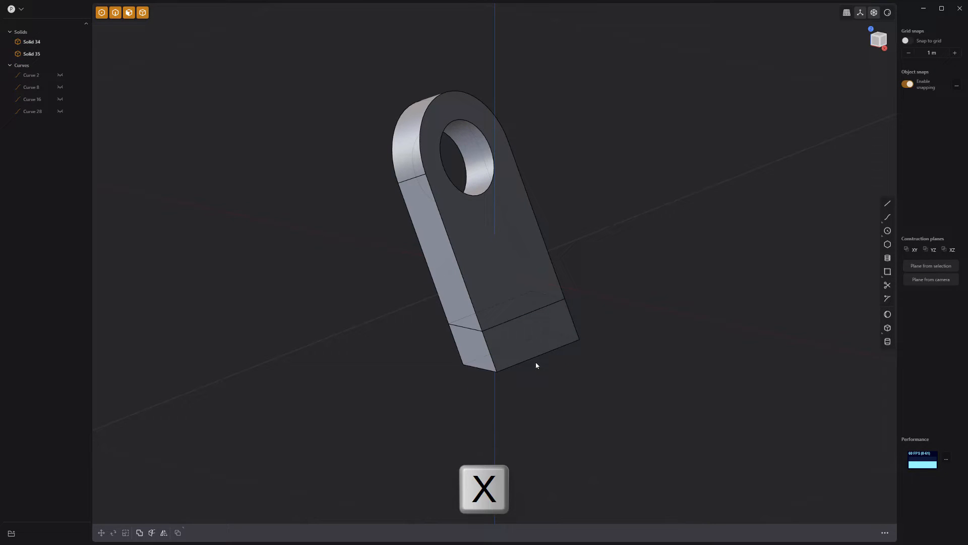
pyautogui.press('e')
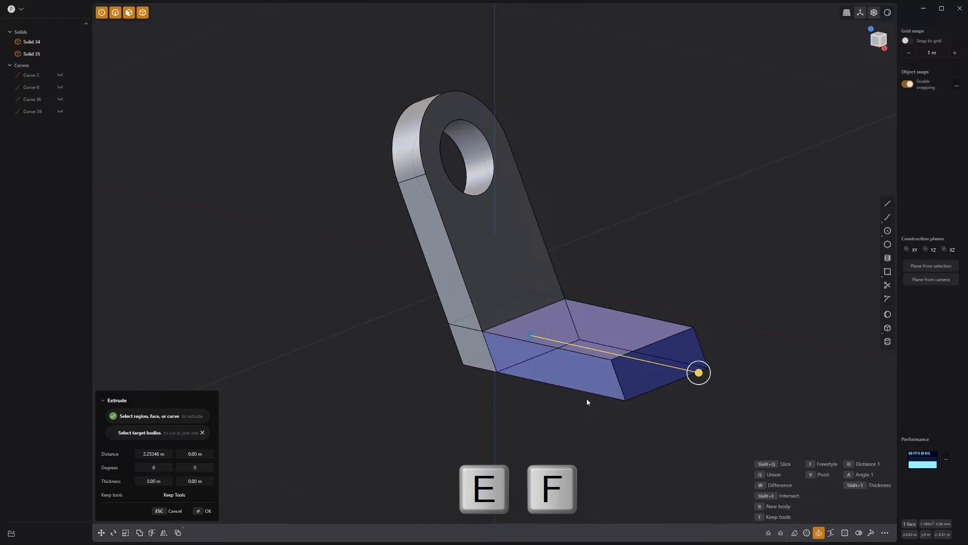
# Step: Extrude the bottom face into a flattened base leg and outline a triangular gusset rib
pyautogui.click(207, 510)
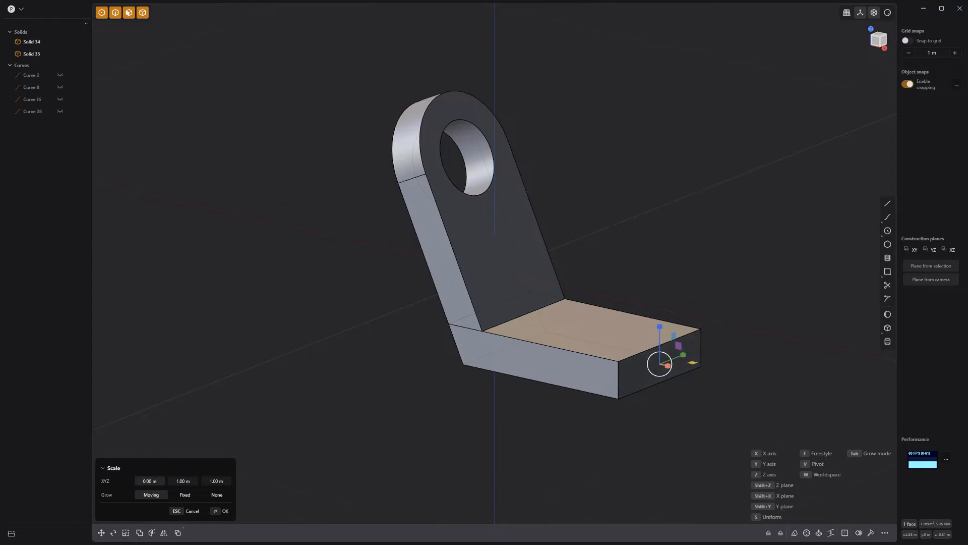
pyautogui.press('q')
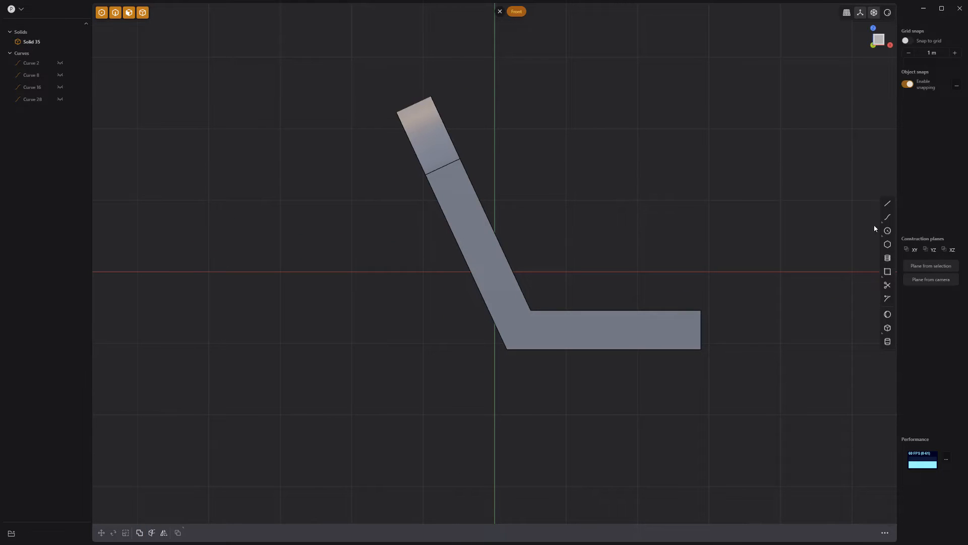
pyautogui.click(887, 203)
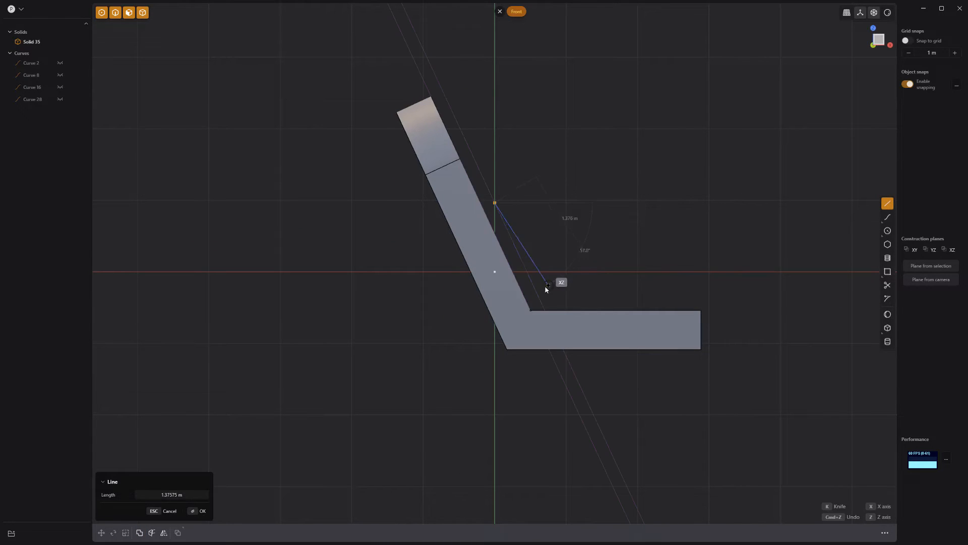
pyautogui.press('g')
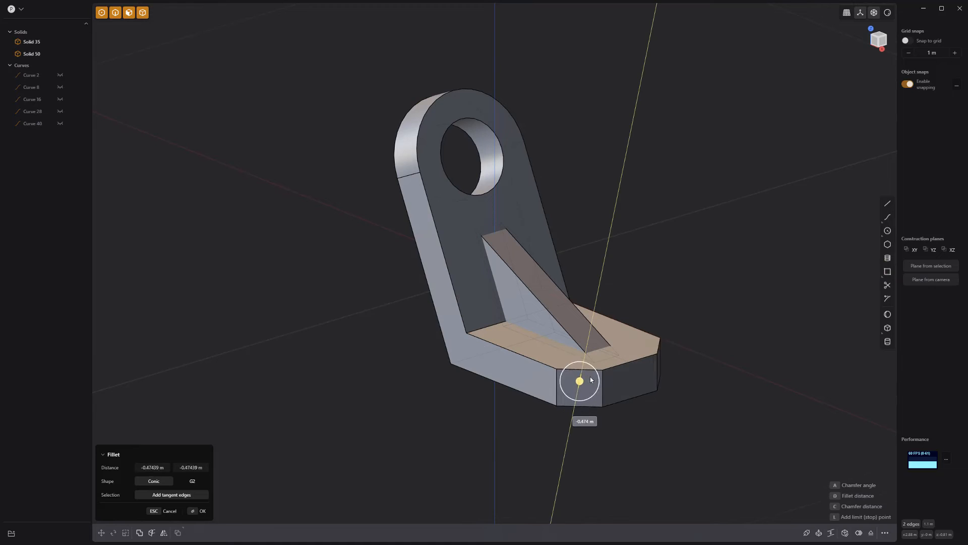
# Step: Round the base's outer corners, merge the rib into the bracket, and fillet all edges
pyautogui.click(199, 511)
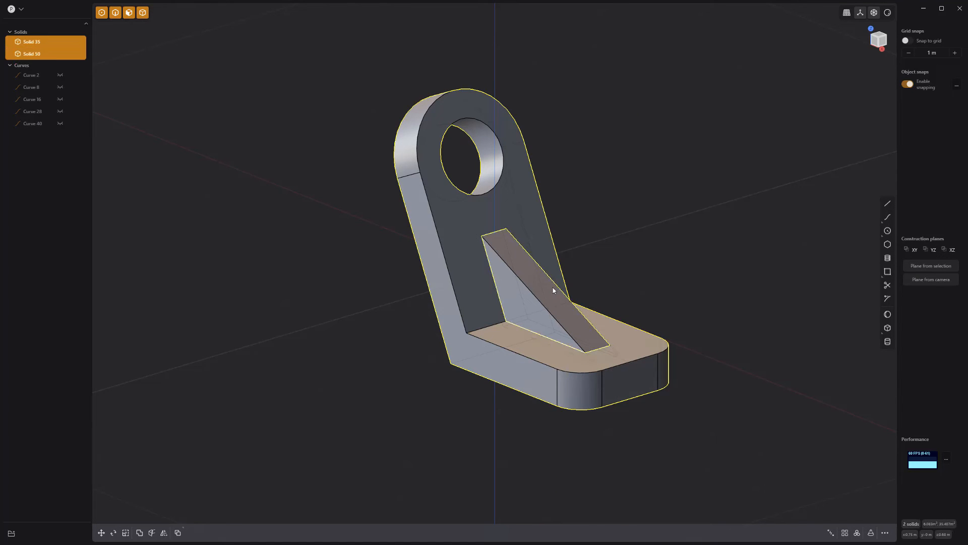
pyautogui.press('q')
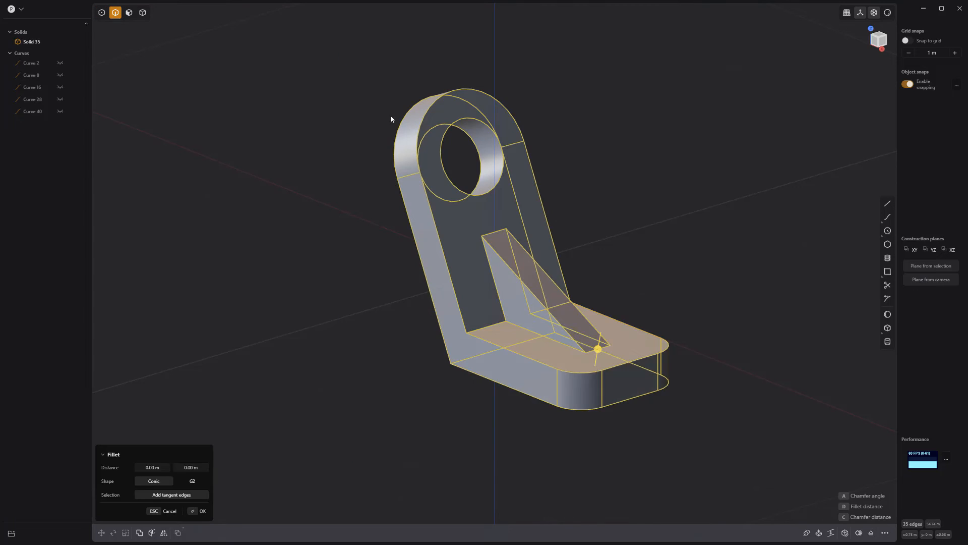
pyautogui.click(199, 511)
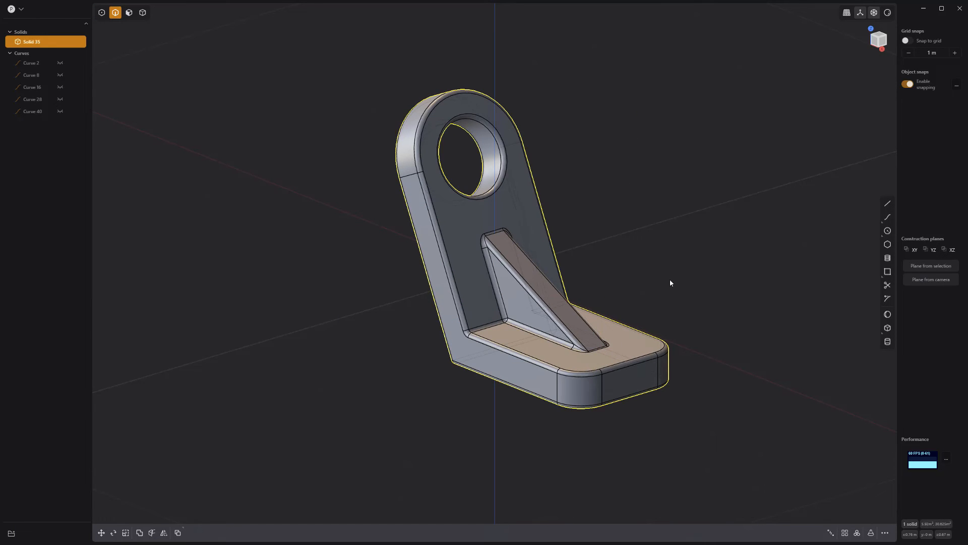